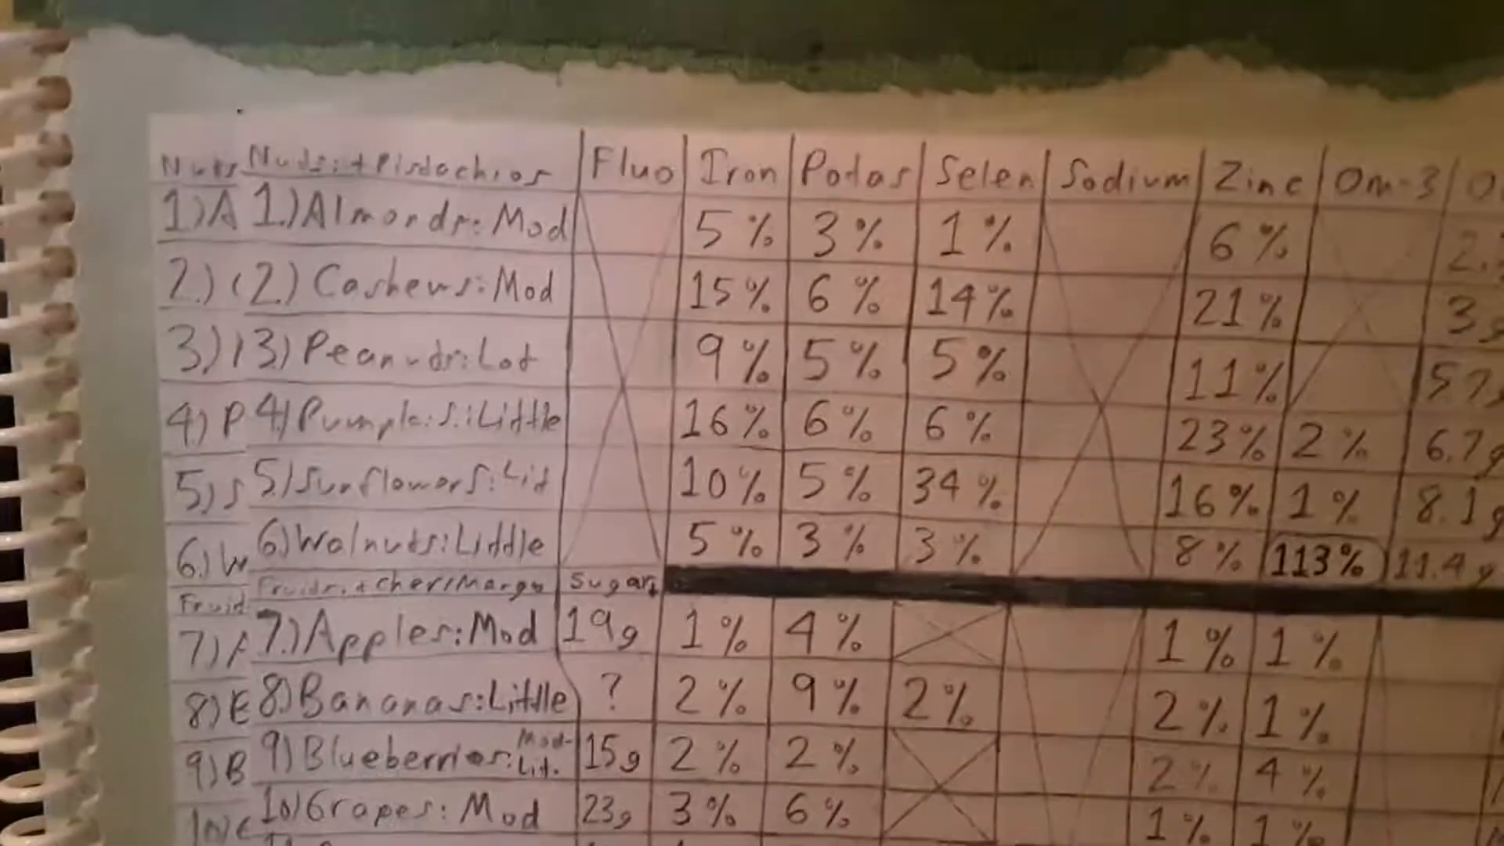
scroll(down, 3)
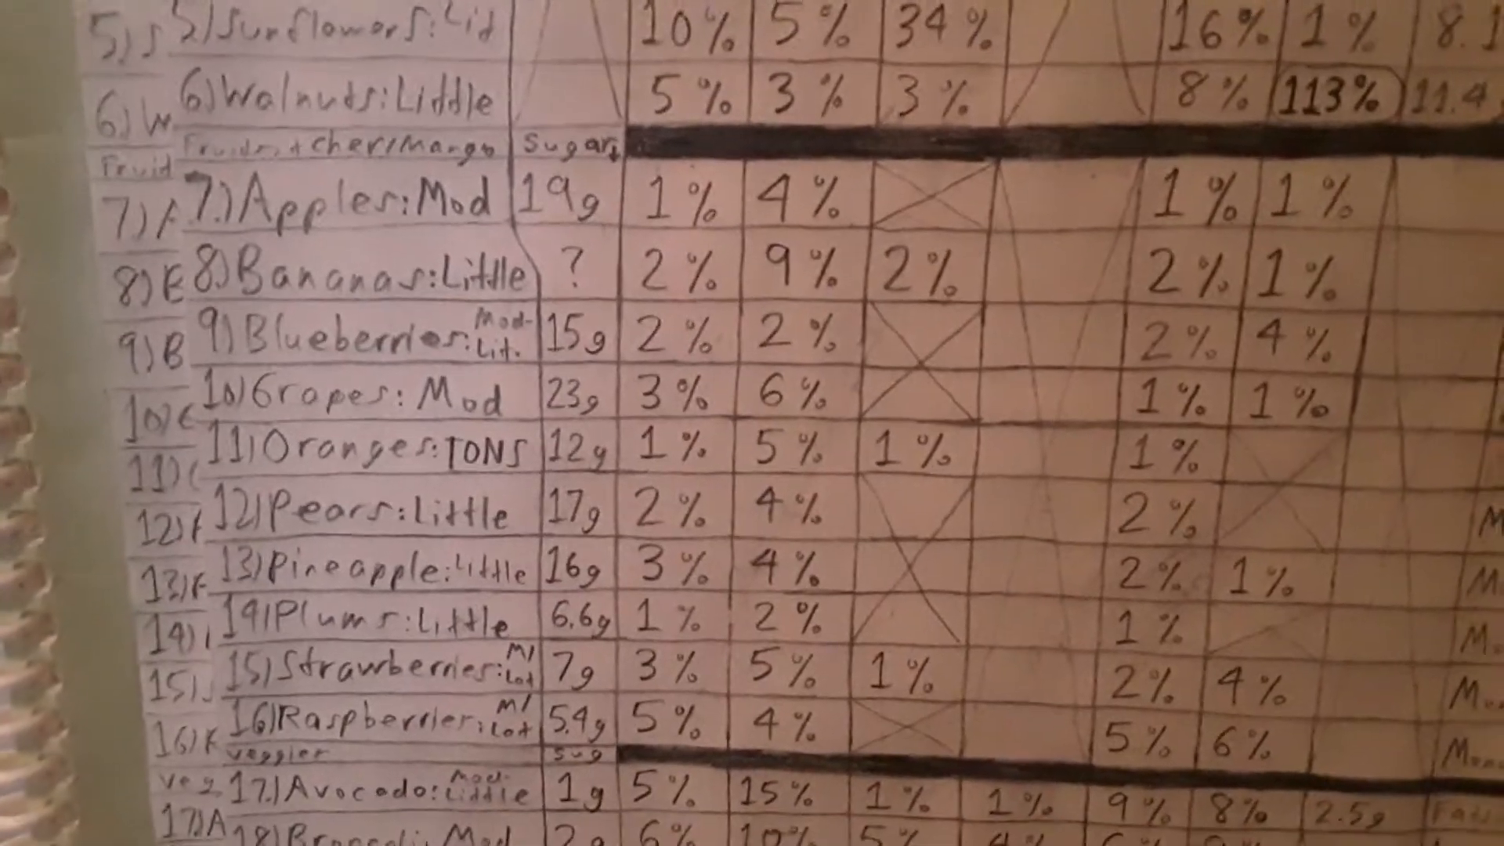